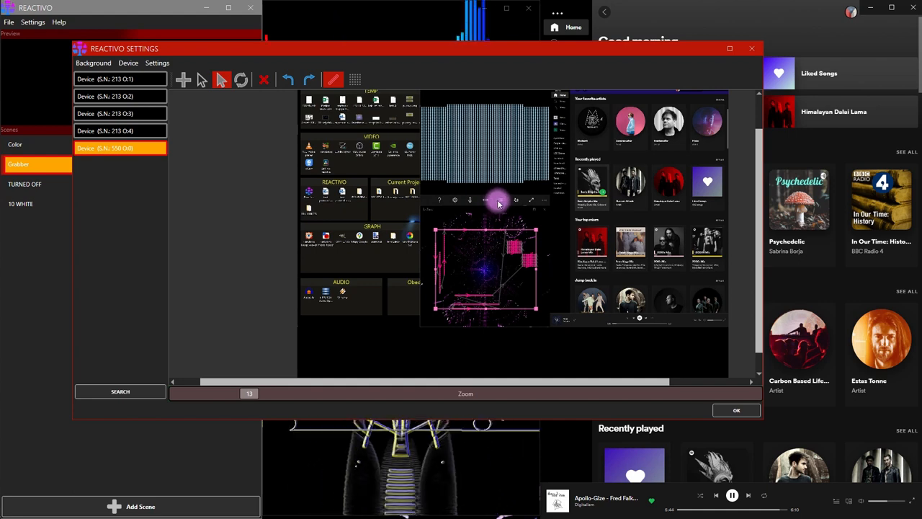
pyautogui.moveTo(526, 129)
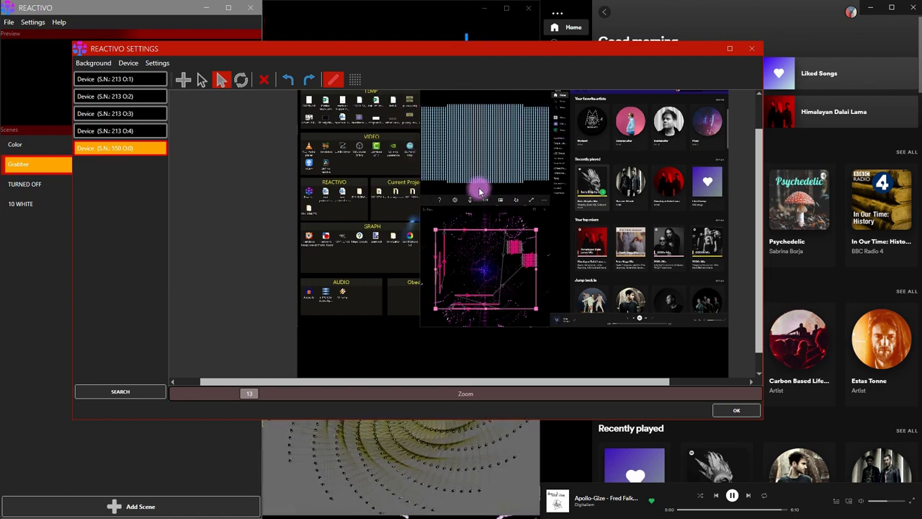
pyautogui.moveTo(564, 178)
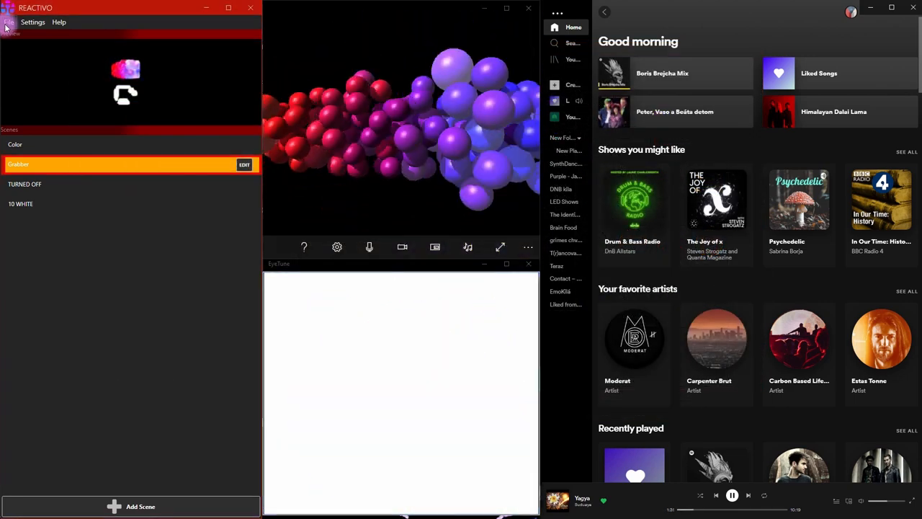
# Open the File menu to start loading a saved workspace
pyautogui.click(9, 22)
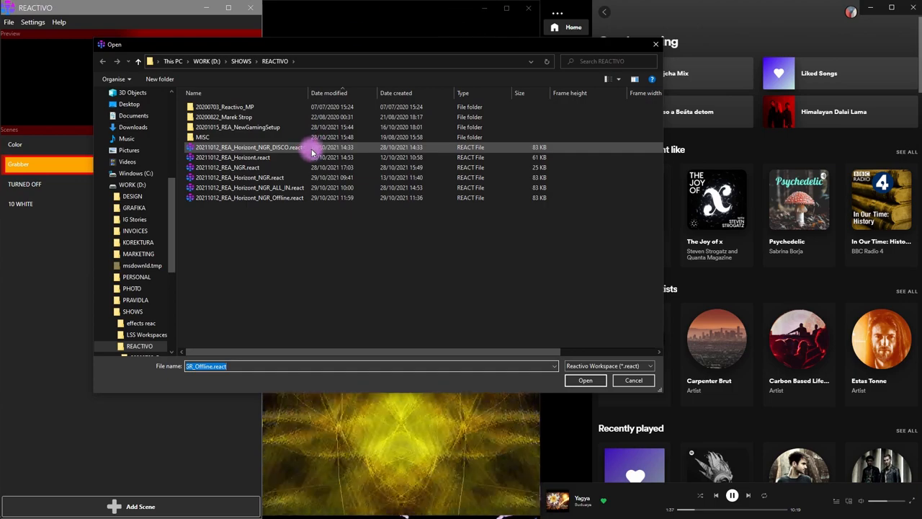
# Select 20211012_REA_Horizont_NGR_ALL_IN.react in the REACTIVO folder and open it
pyautogui.click(227, 167)
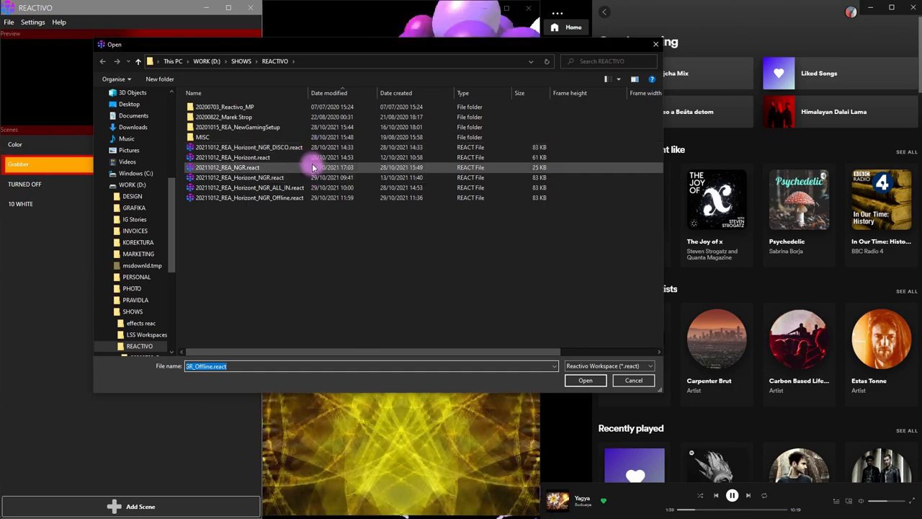
pyautogui.click(250, 188)
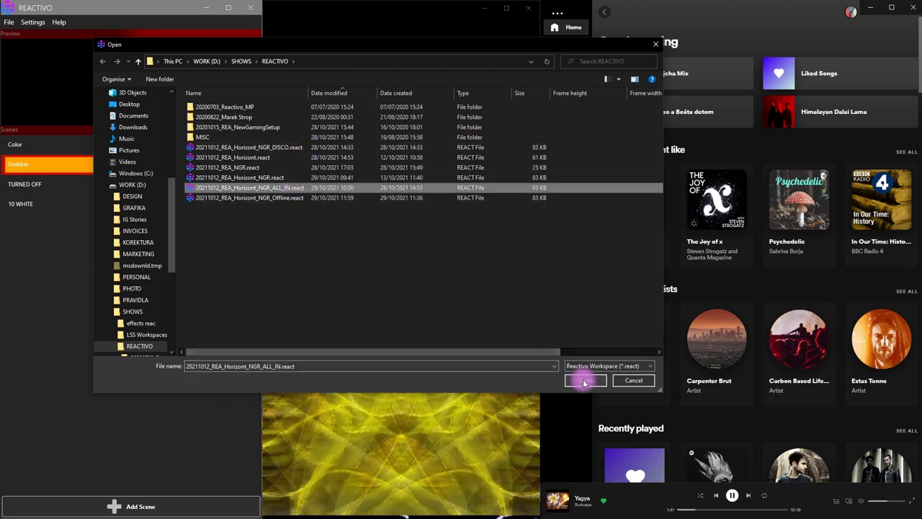
pyautogui.click(584, 381)
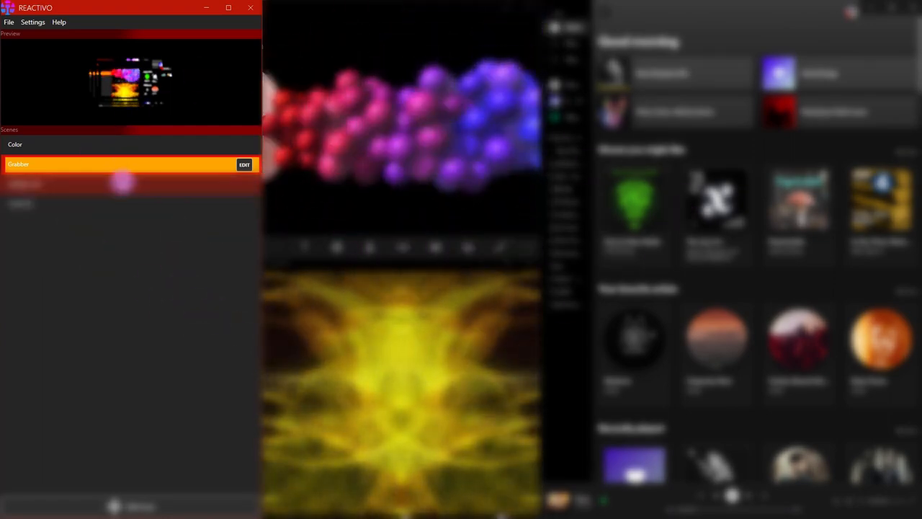